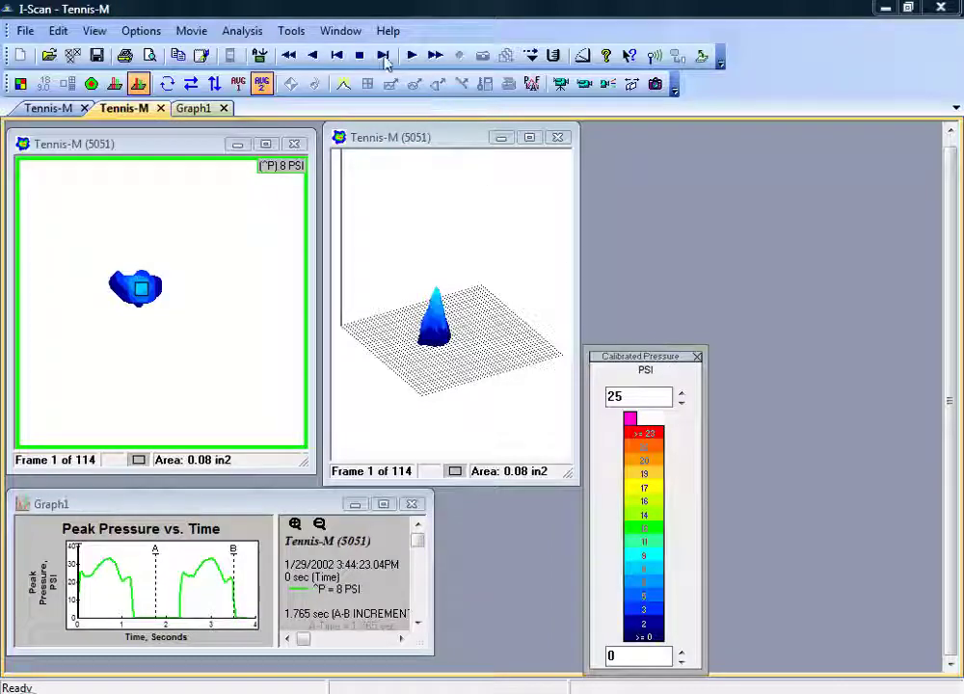
Play the Tennis-M pressure movie forward and stop it near frame 88 of 114.
click(384, 54)
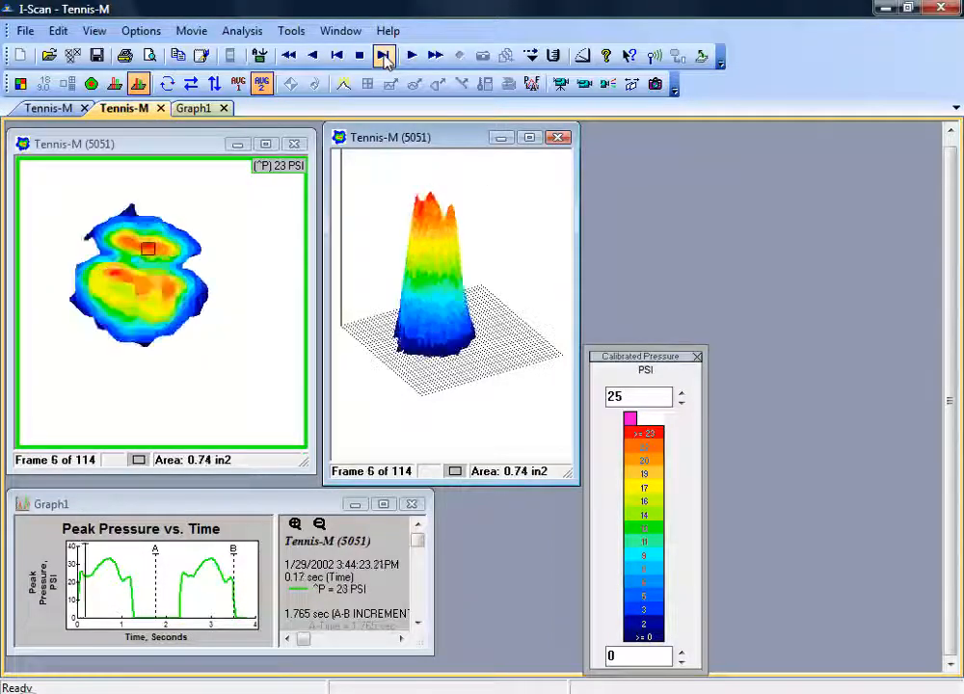
click(413, 54)
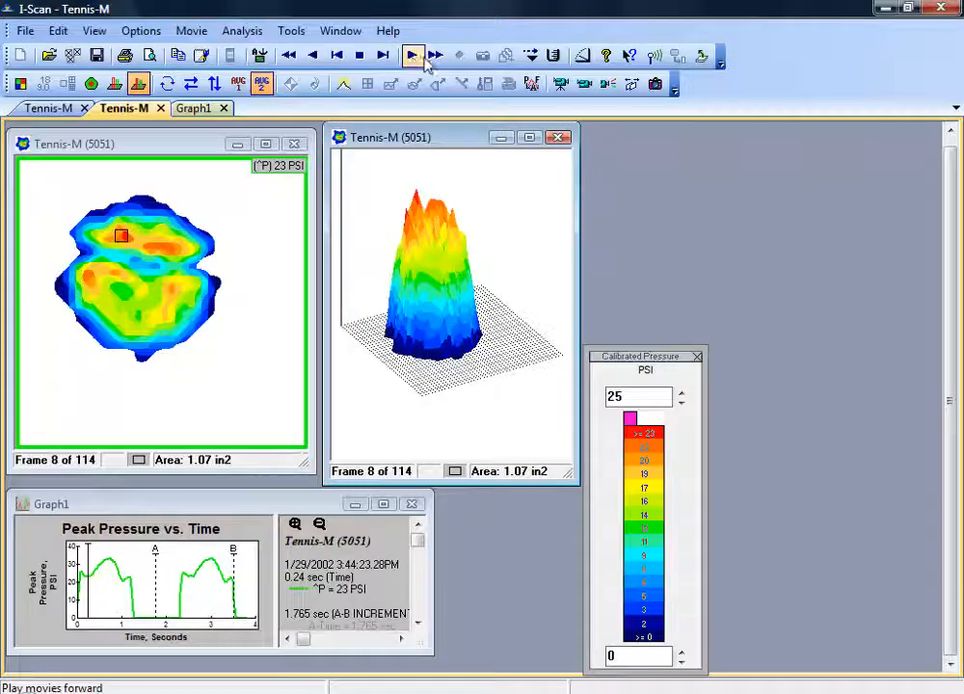
click(413, 54)
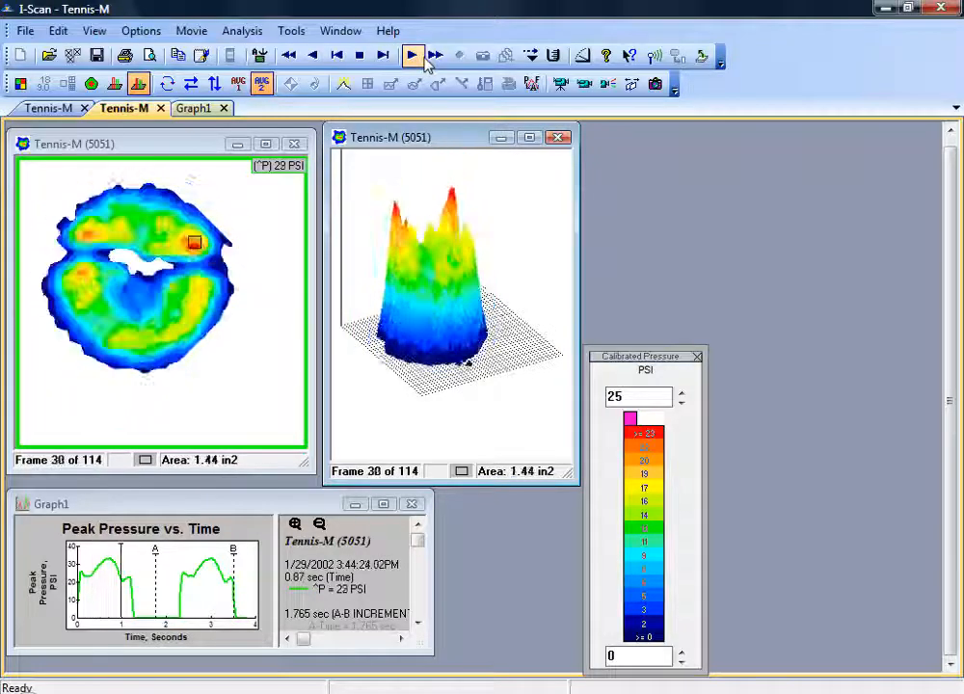
click(413, 54)
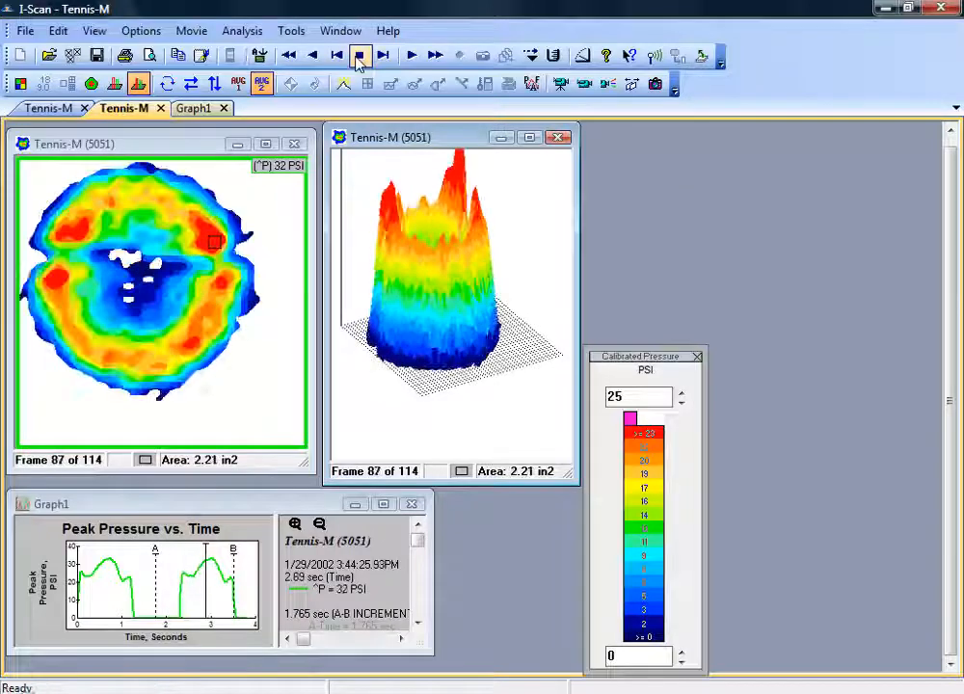
click(384, 54)
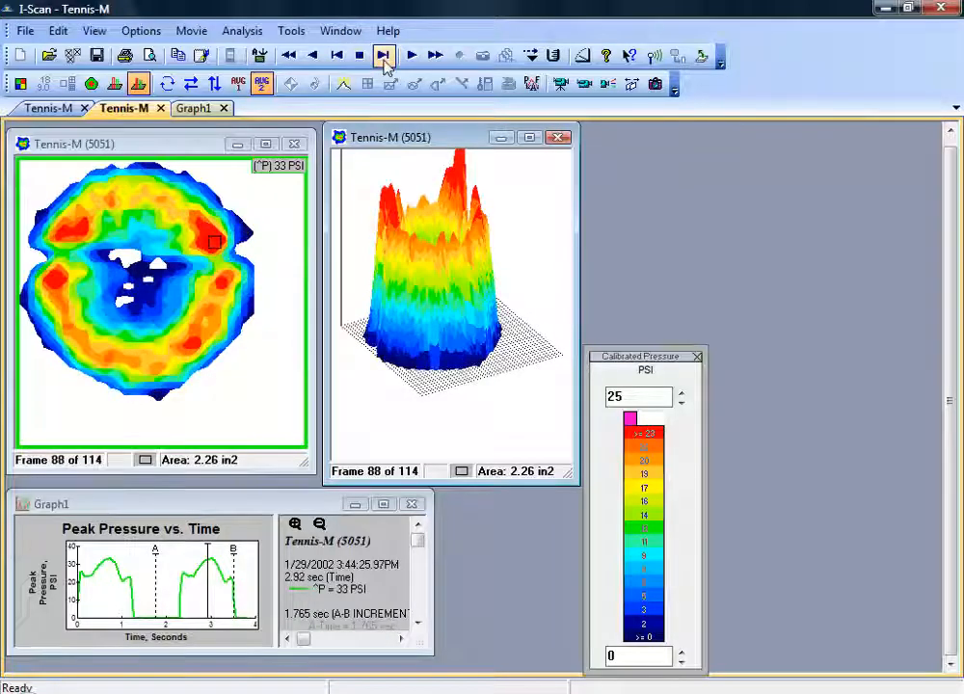
click(384, 54)
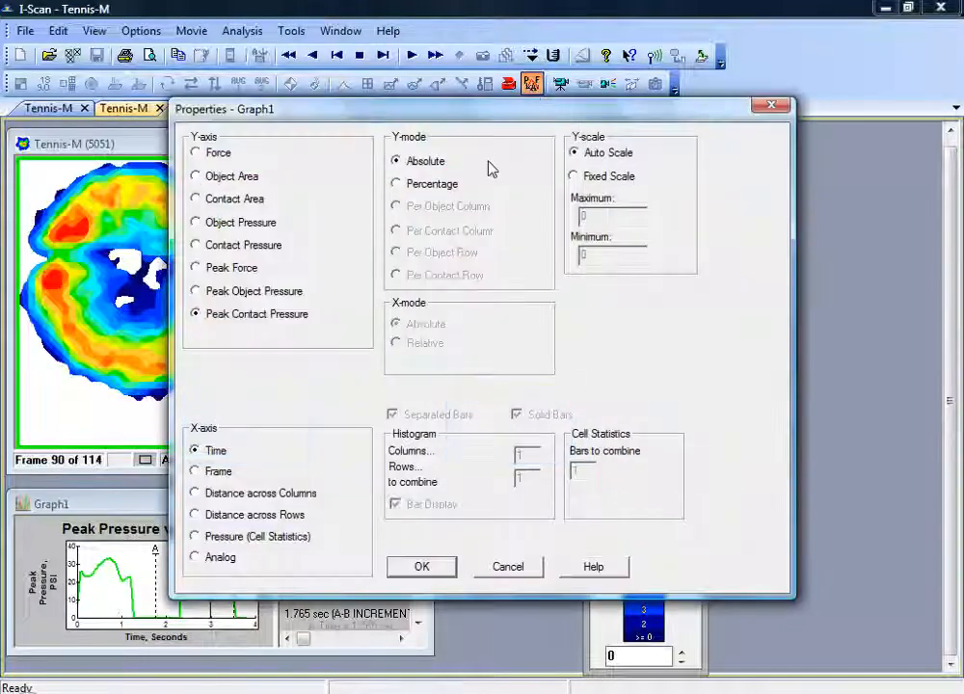
Dismiss graph Properties and show Peak pressure across all frames (peak area 2.62 in²).
click(420, 566)
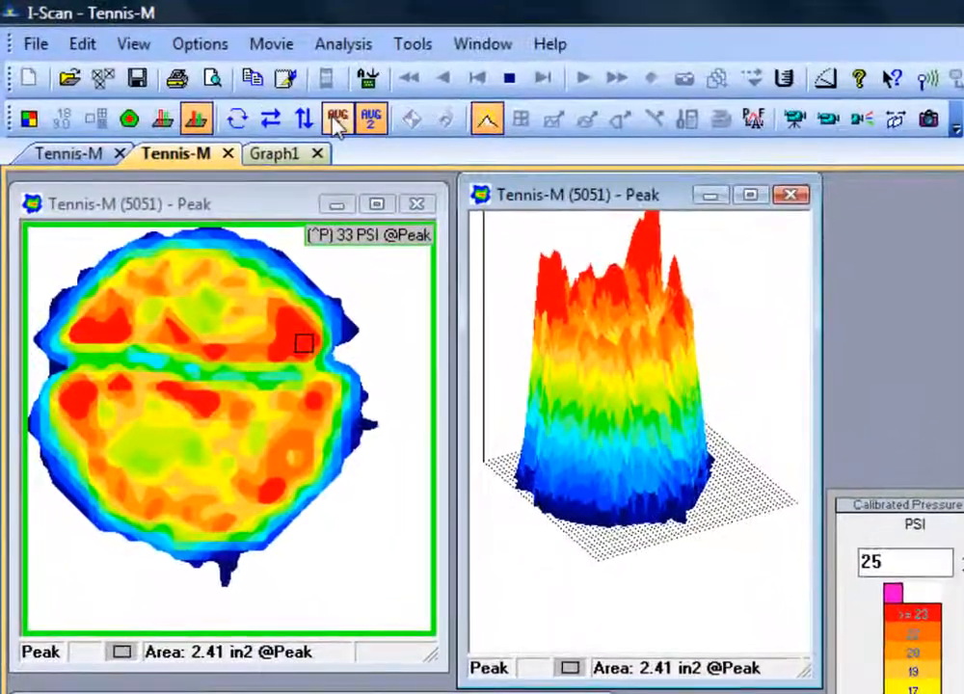
click(340, 119)
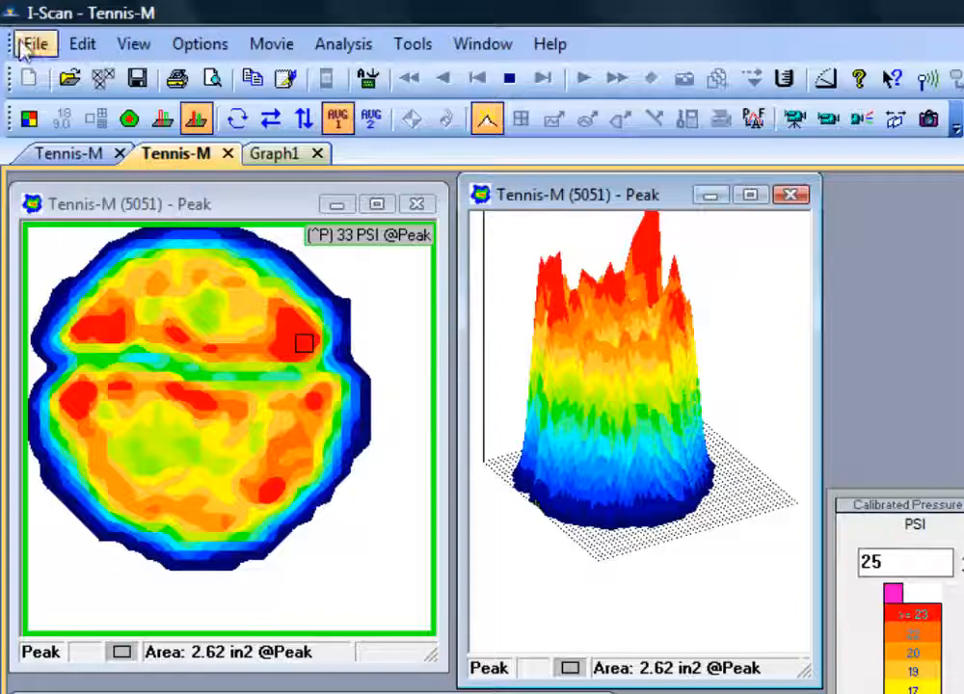
click(35, 42)
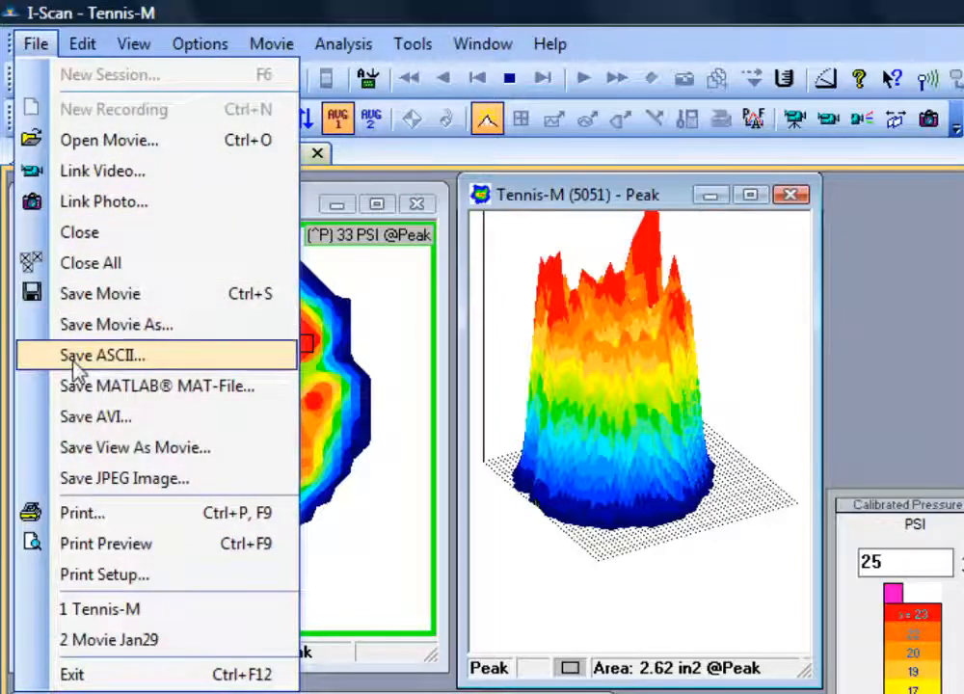
click(100, 354)
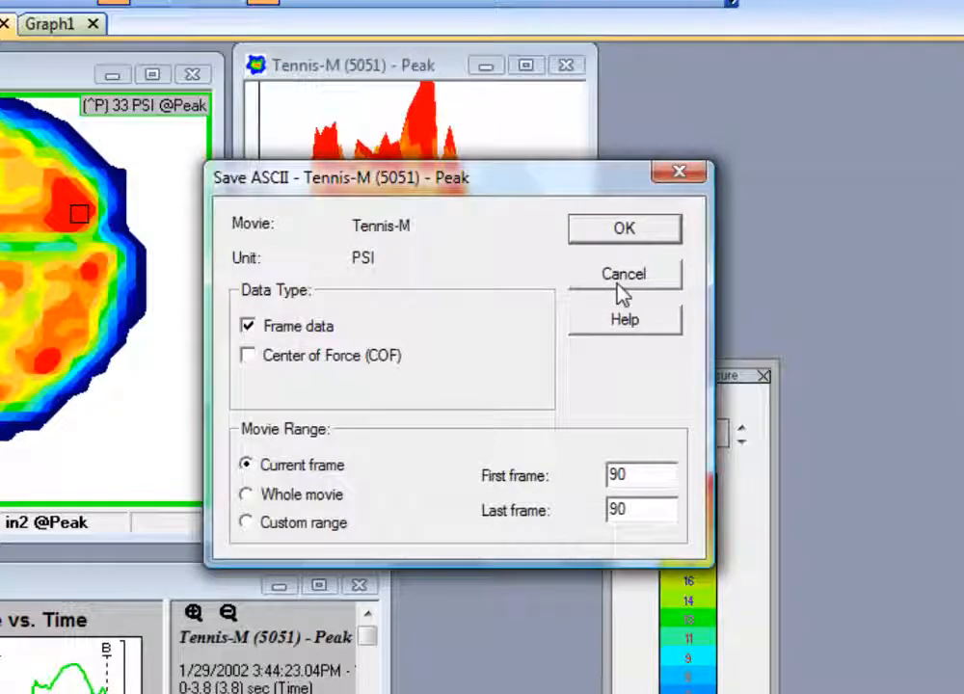
click(625, 274)
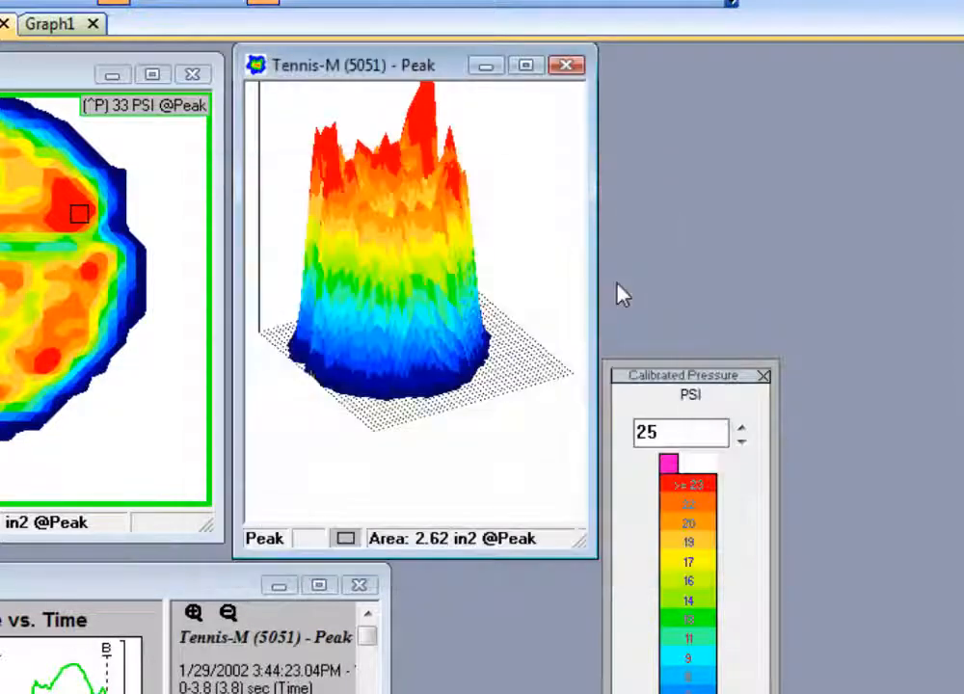